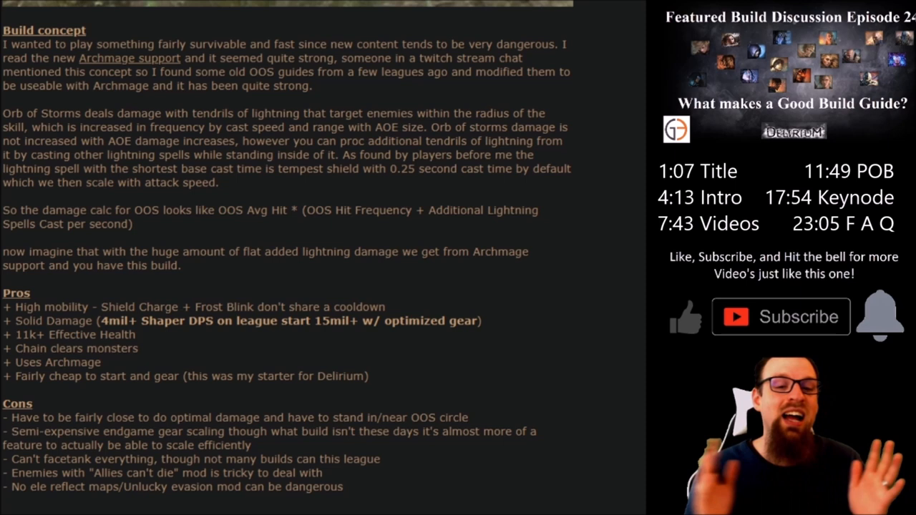
Scroll the Orb of Storms guide down to its Build concept, Pros and Cons sections
scroll("down", 3)
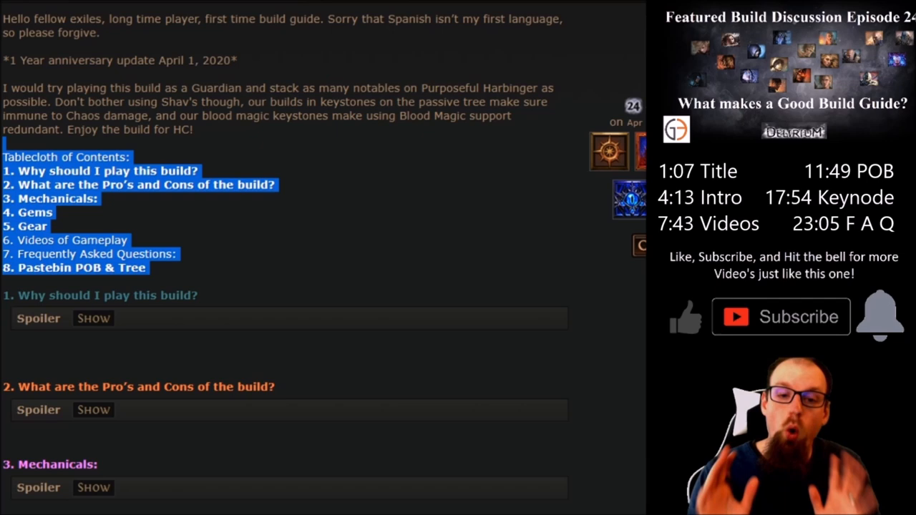
Scroll the Purposeful Harbinger Guardian thread to its table of contents and spoiler sections
scroll("down", 3)
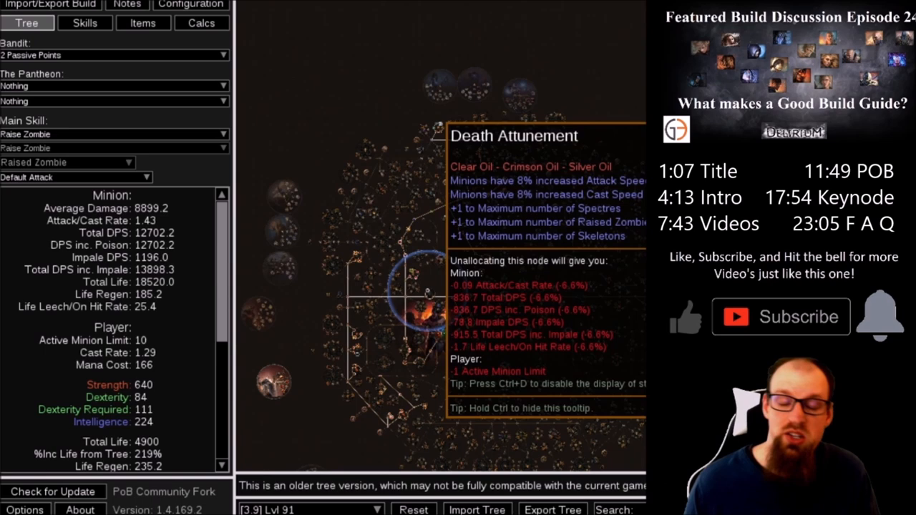
left_click(126, 6)
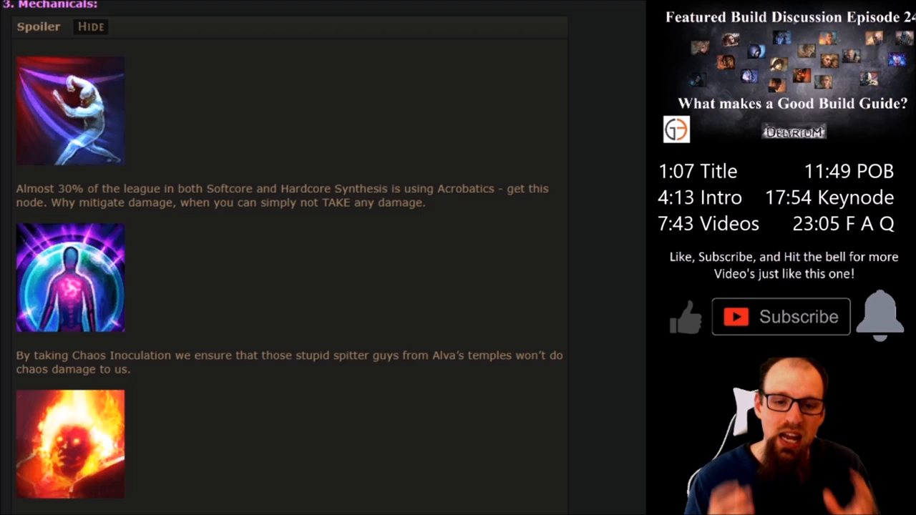
Scroll the gear spoiler down to the starforge sword and helm reasoning
scroll("down", 3)
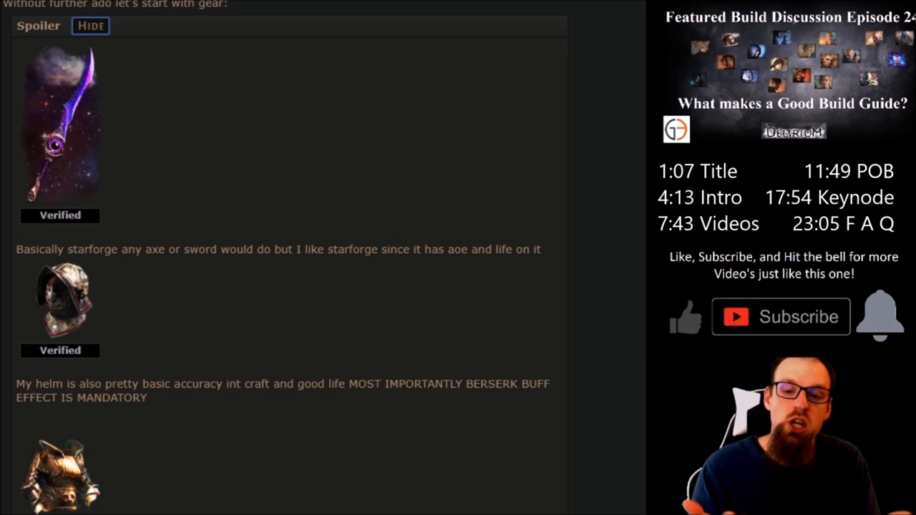
scroll("down", 3)
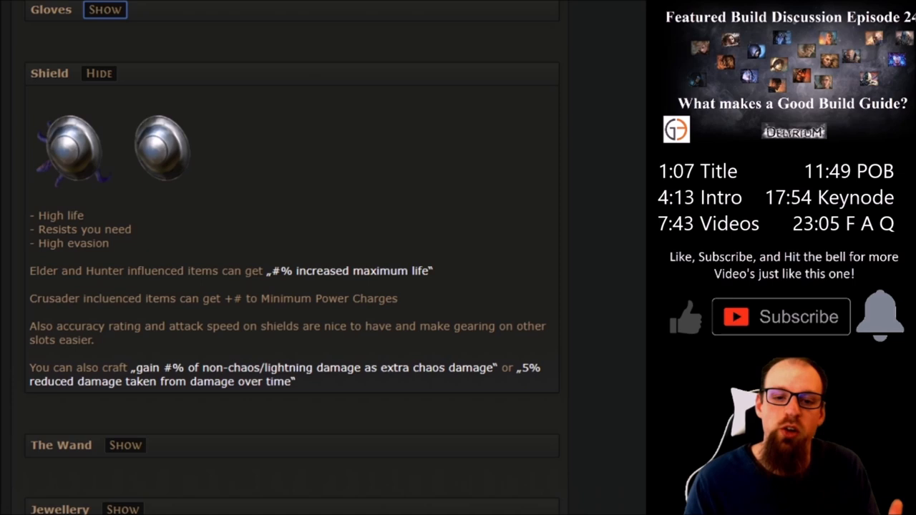
scroll("down", 3)
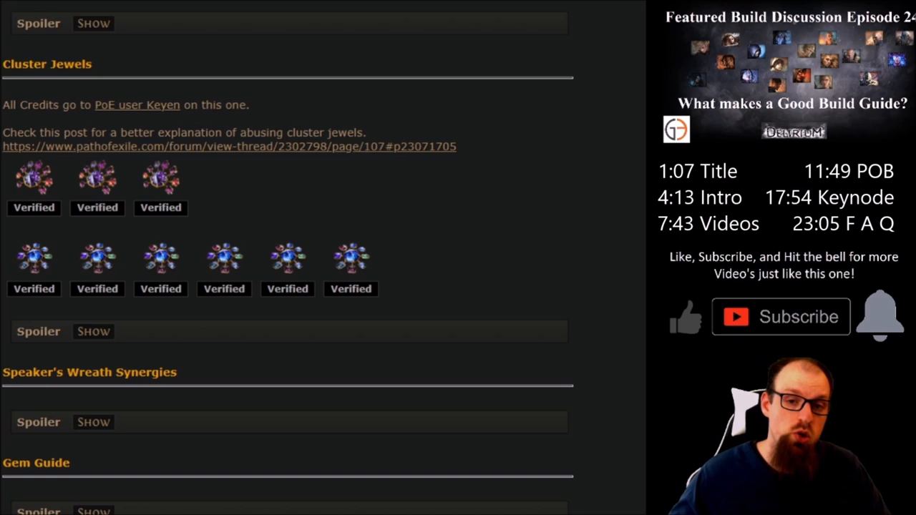